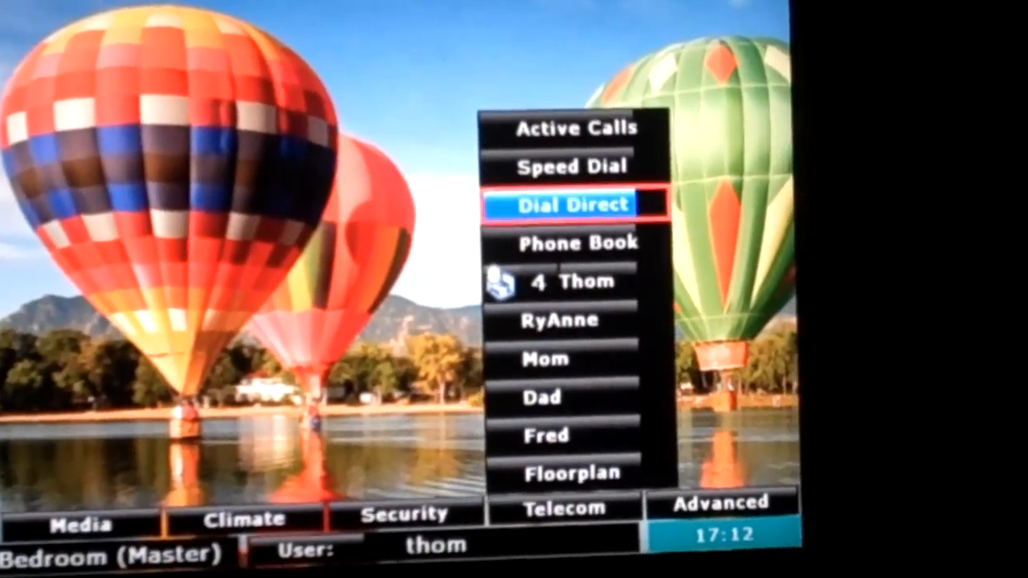
Step: Show the Telecom menu with Active Calls, Speed Dial, Dial Direct, Phone Book and contacts
left_click(576, 202)
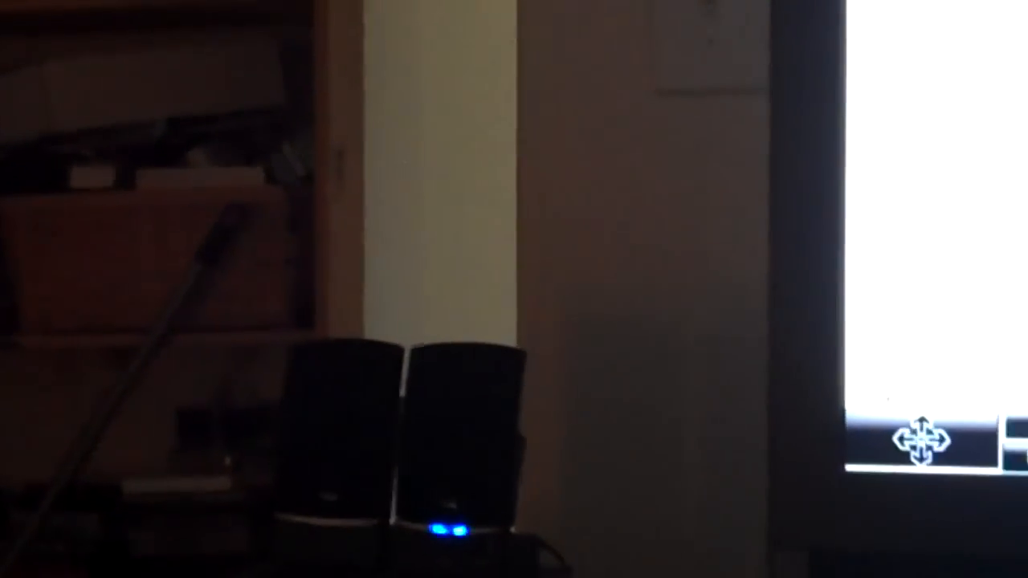
left_click(785, 466)
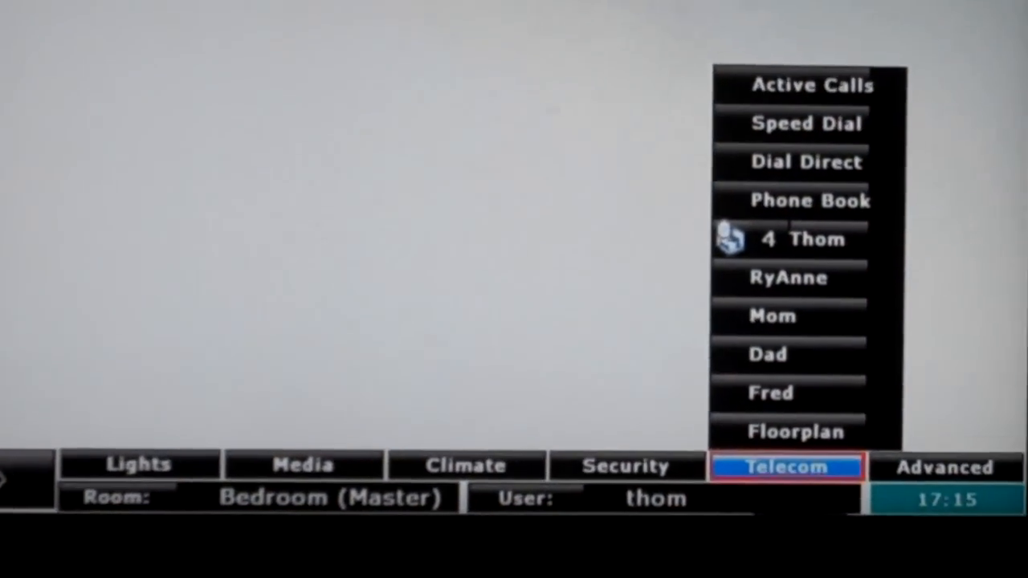